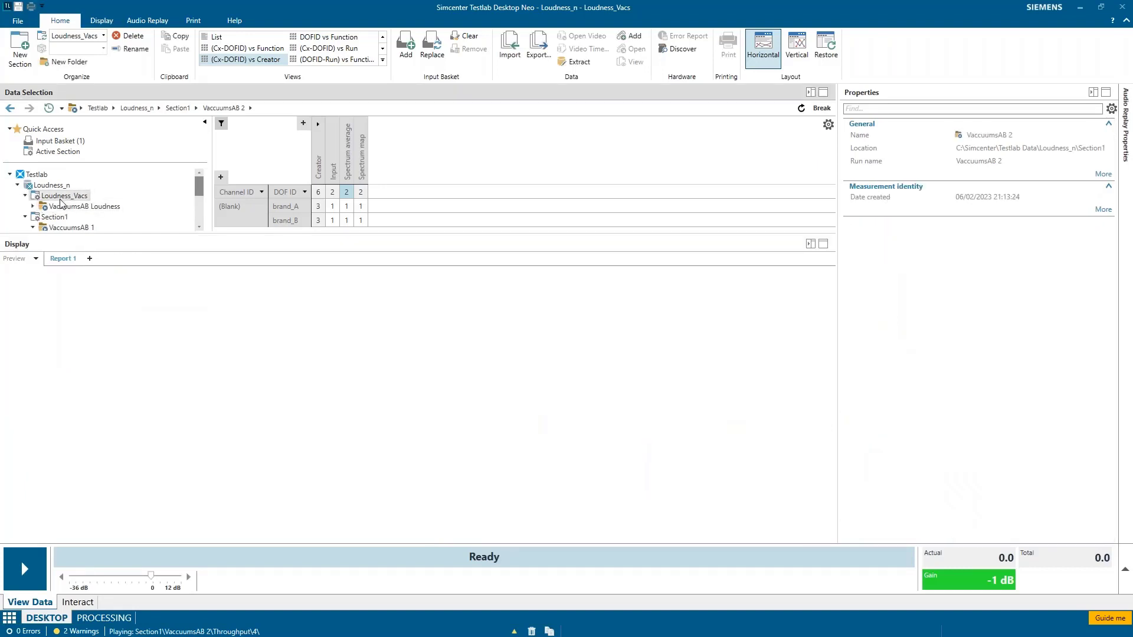
- Select the VaccuumsAB Loudness run under Loudness_Vacs to list its result functions
left_click(88, 206)
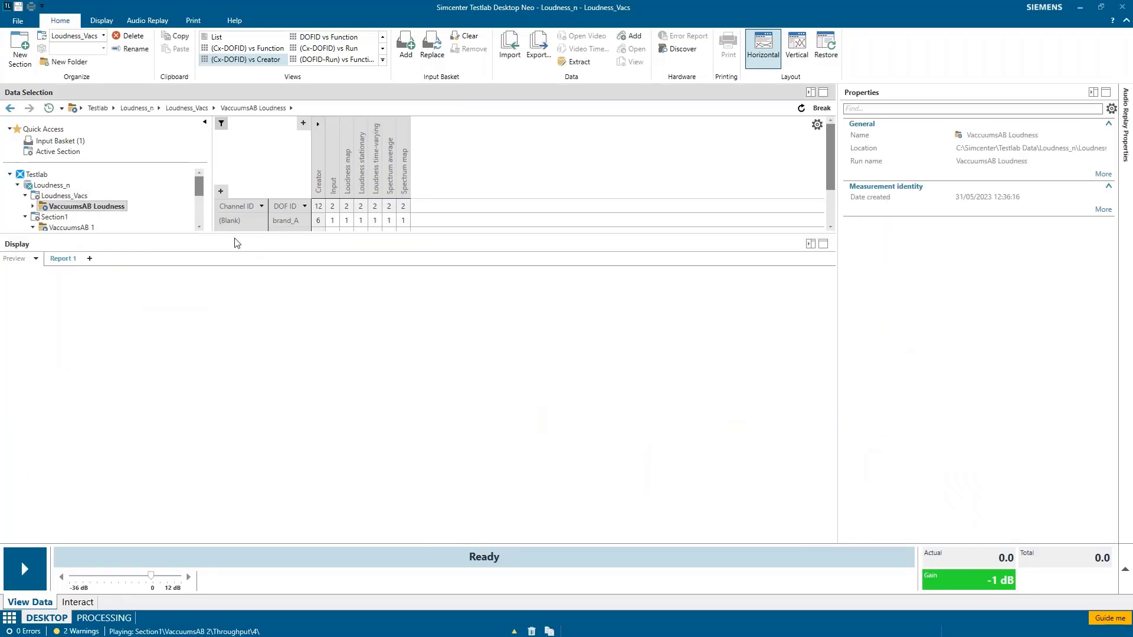
left_click(33, 226)
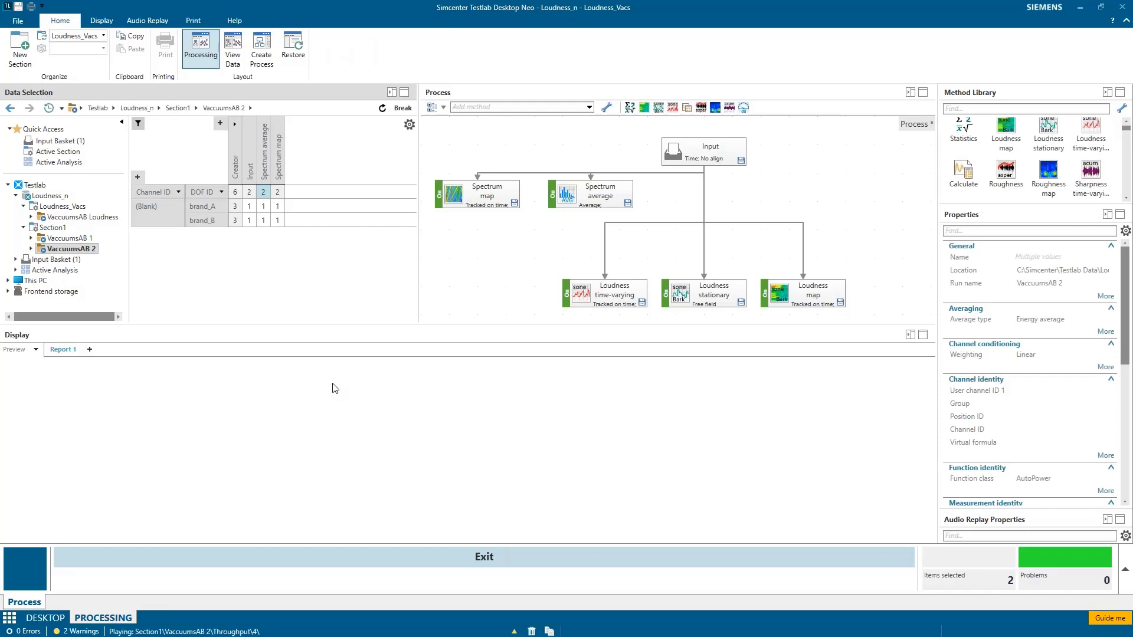
- Review the Spectrum map and loudness process blocks in PROCESSING, then return to the VaccuumsAB Loudness results
left_click(702, 151)
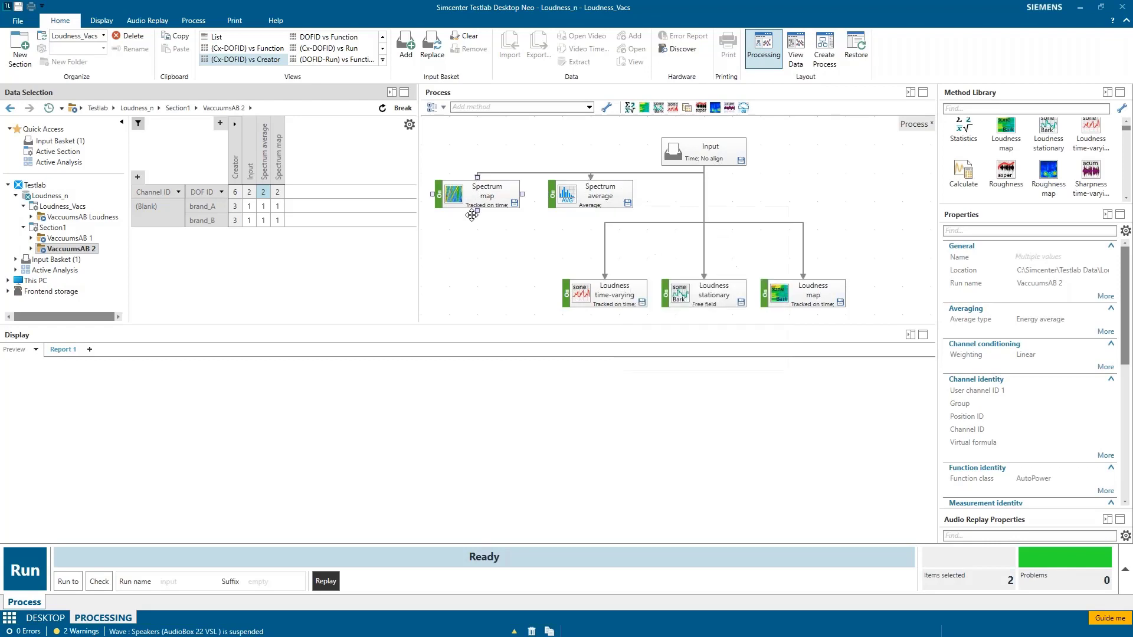
left_click(486, 193)
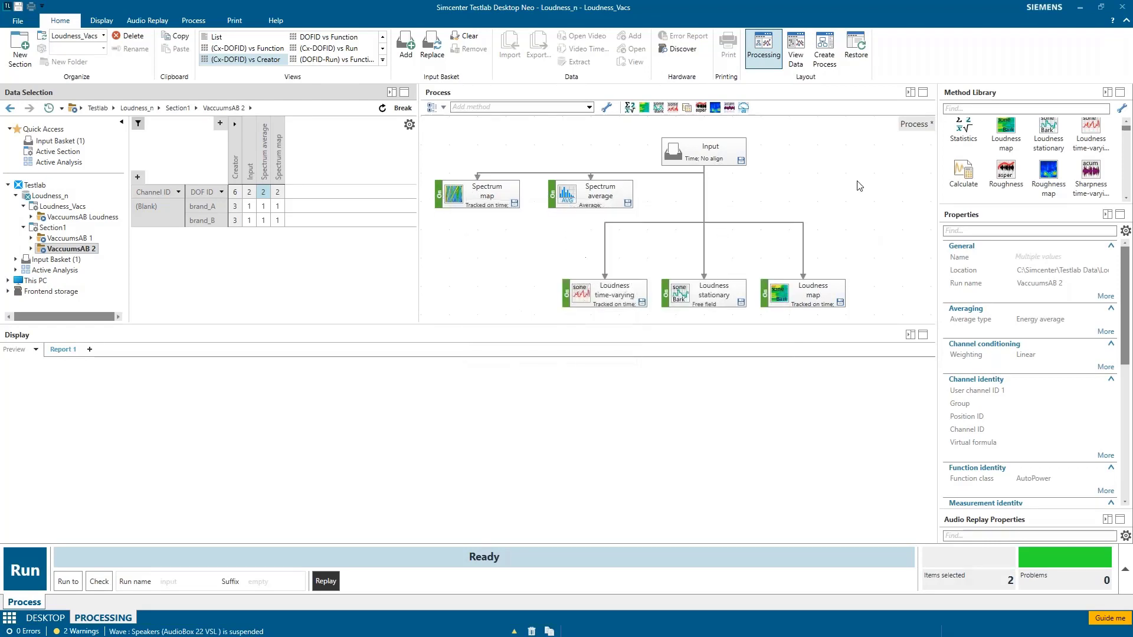
mouse_move(876, 236)
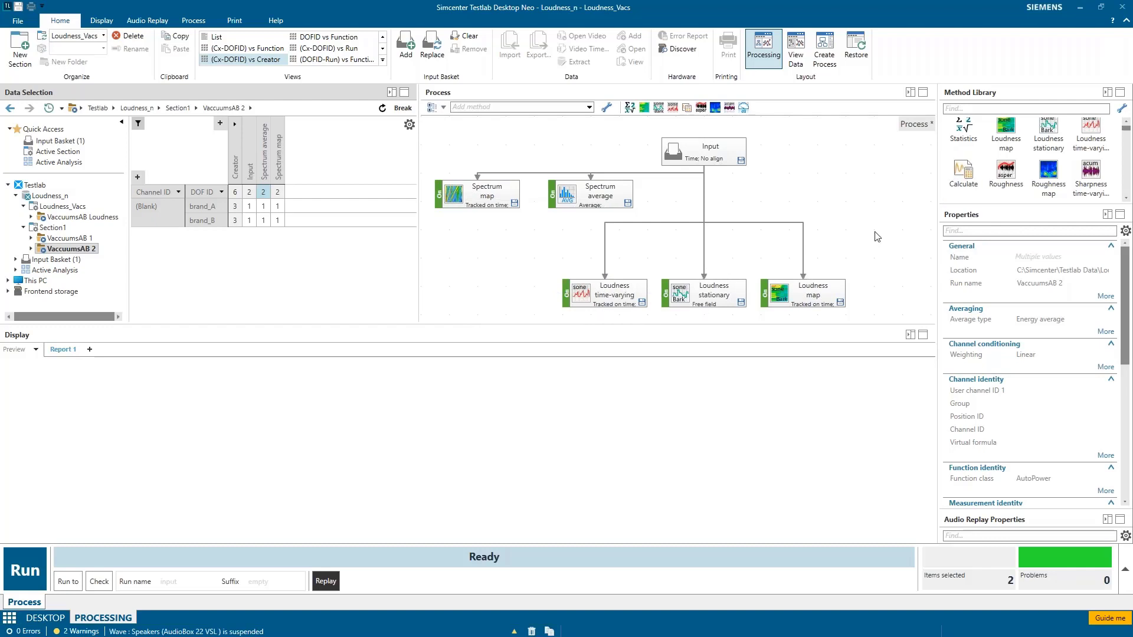
left_click(605, 293)
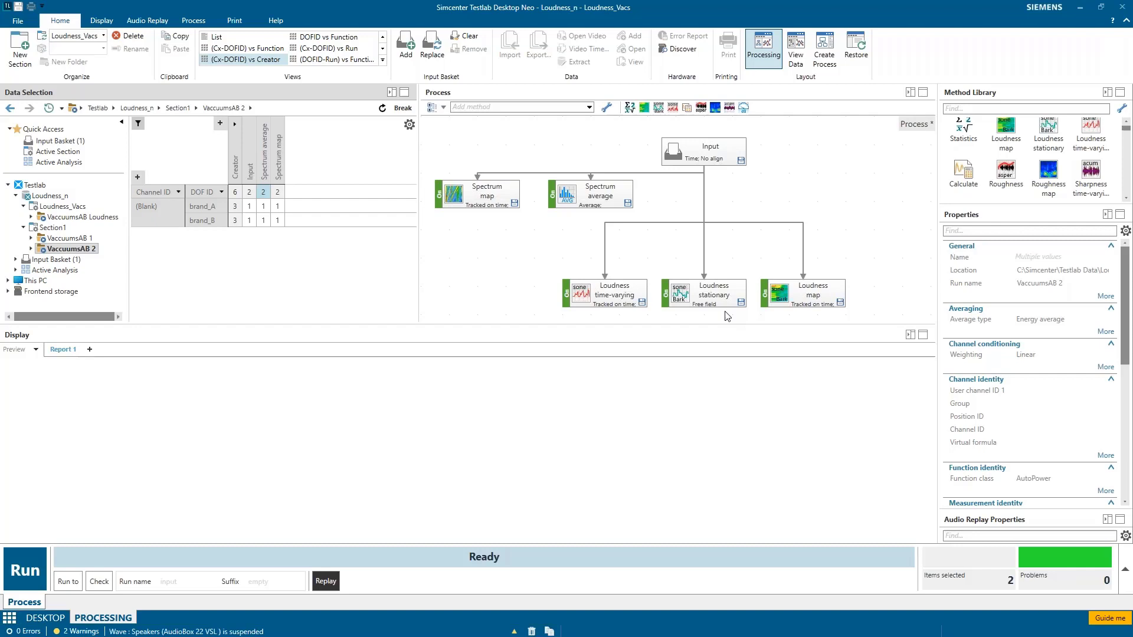
mouse_move(802, 318)
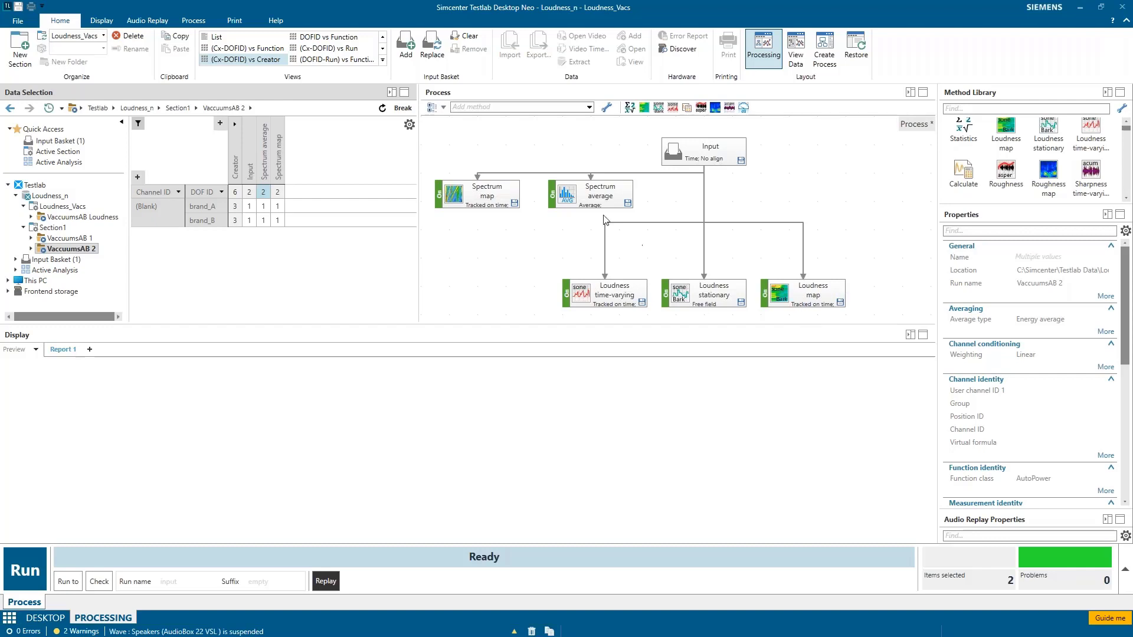
mouse_move(498, 284)
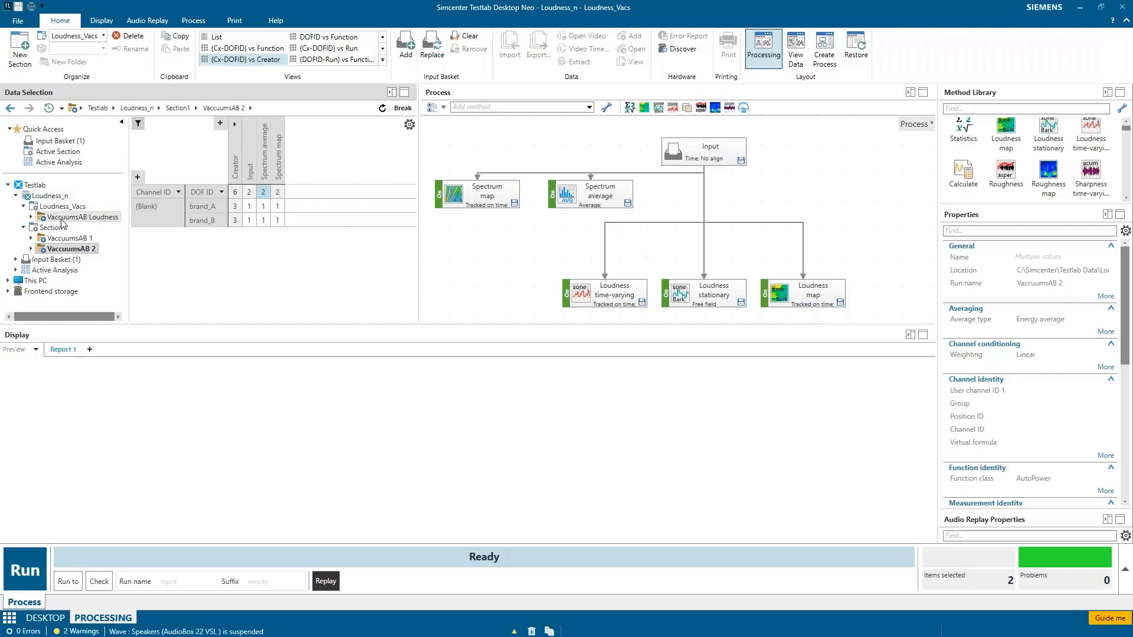
left_click(82, 217)
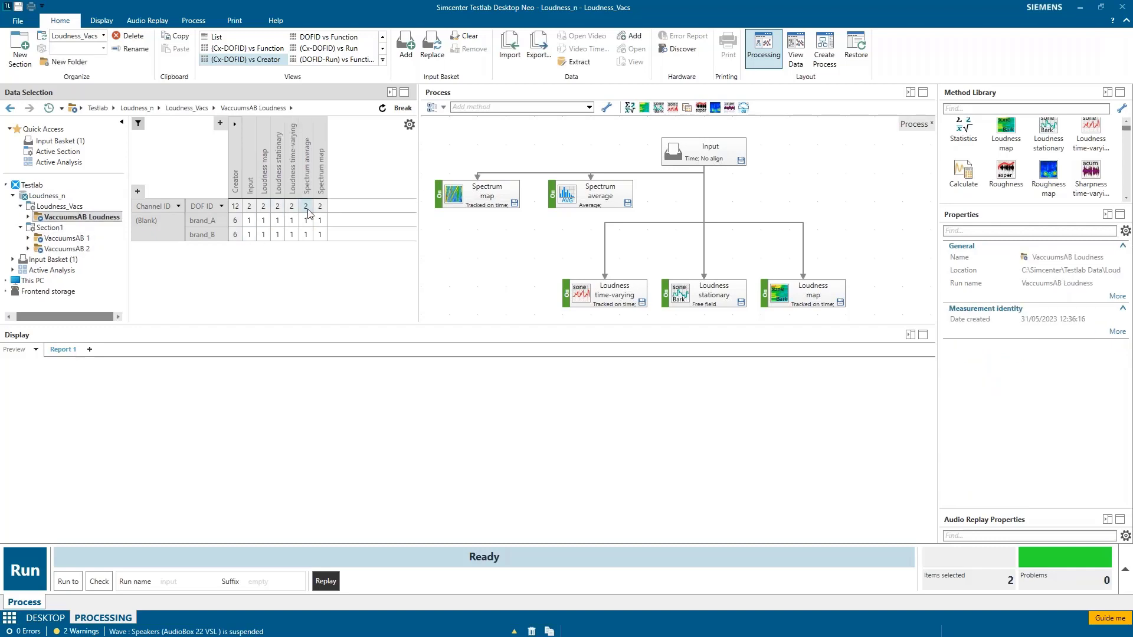
- Display both brands' spectrum maps with fixed 0–100 dB limits applied to all compatible axes
left_click(305, 205)
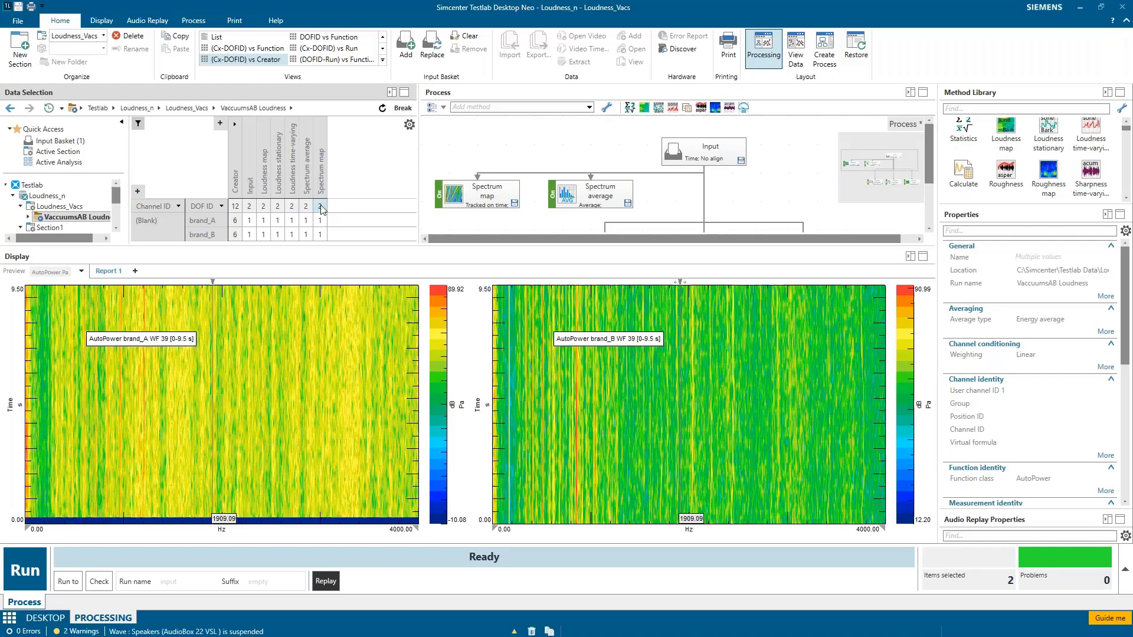
left_click(320, 206)
type("0")
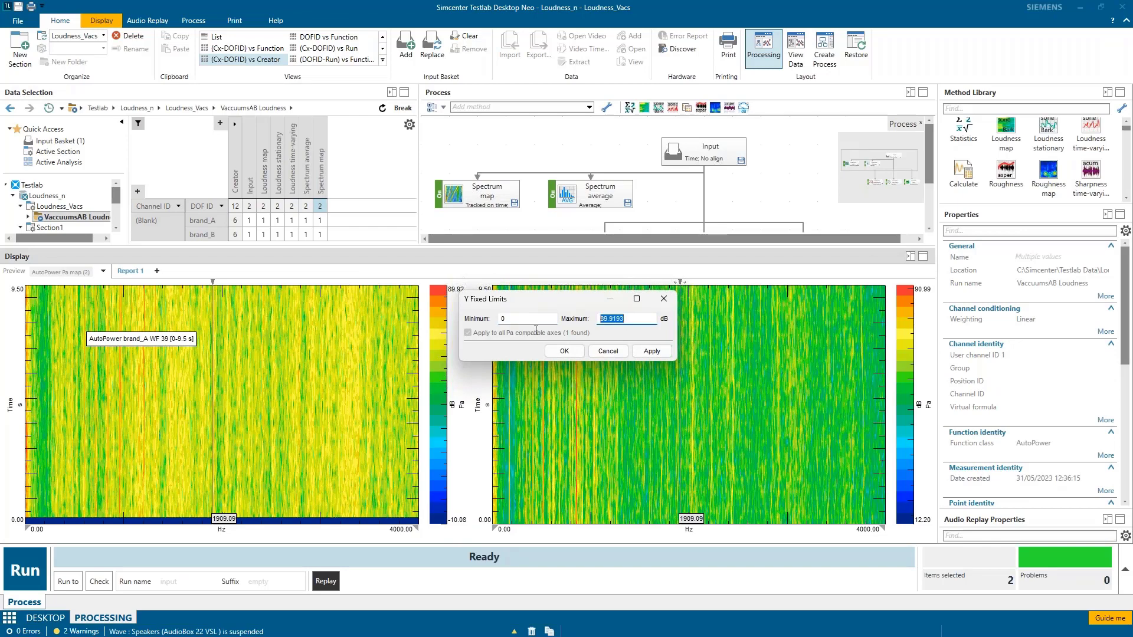
left_click(650, 351)
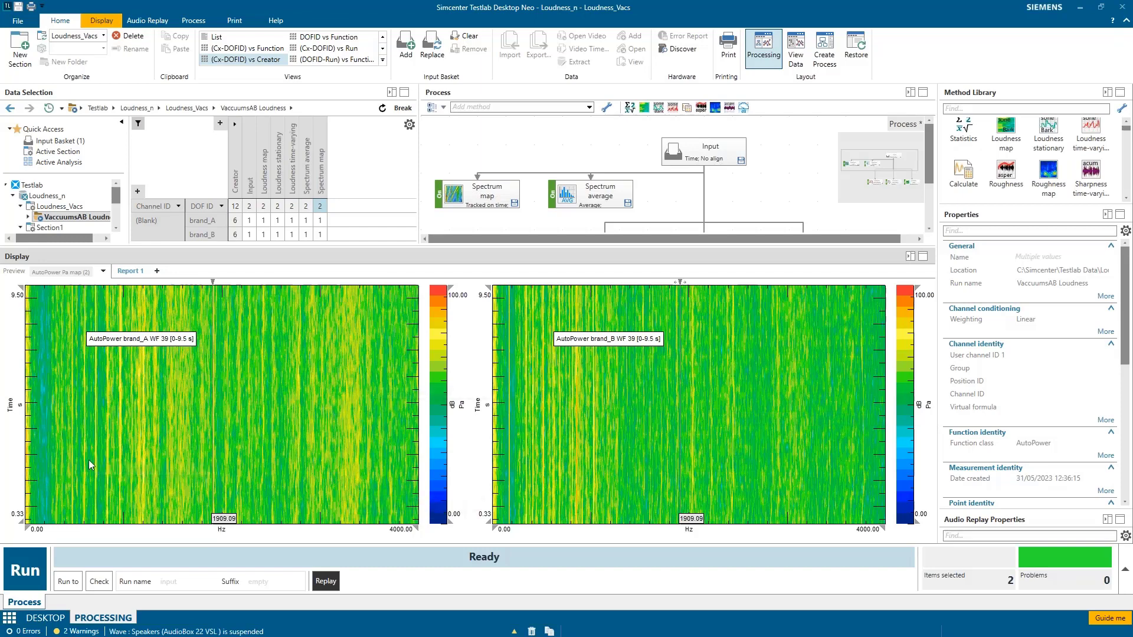
mouse_move(574, 474)
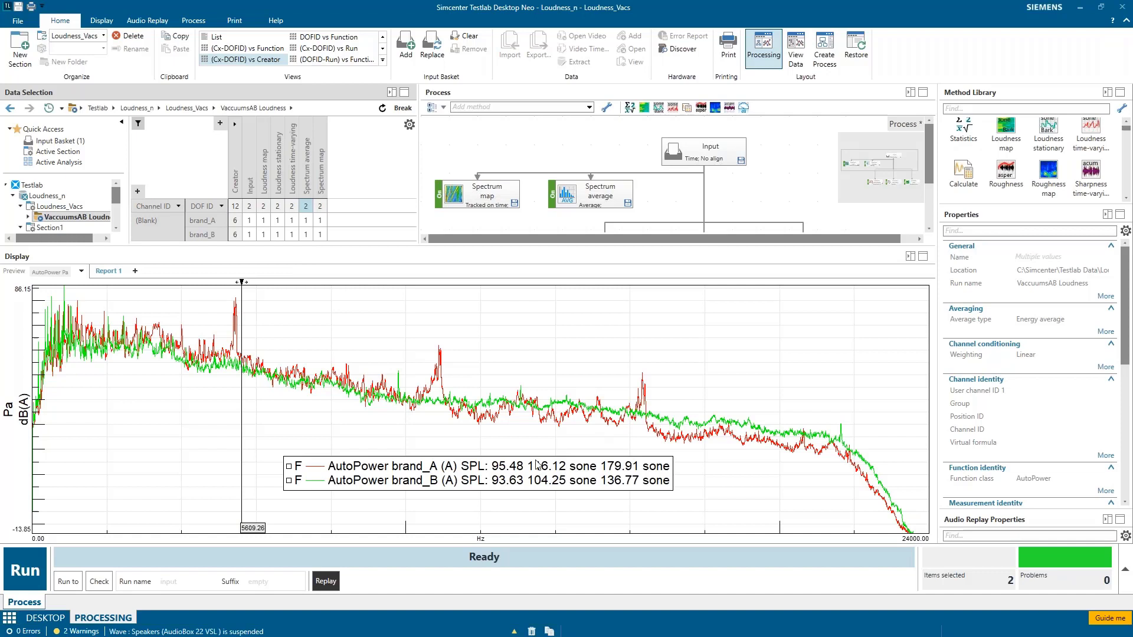
mouse_move(582, 492)
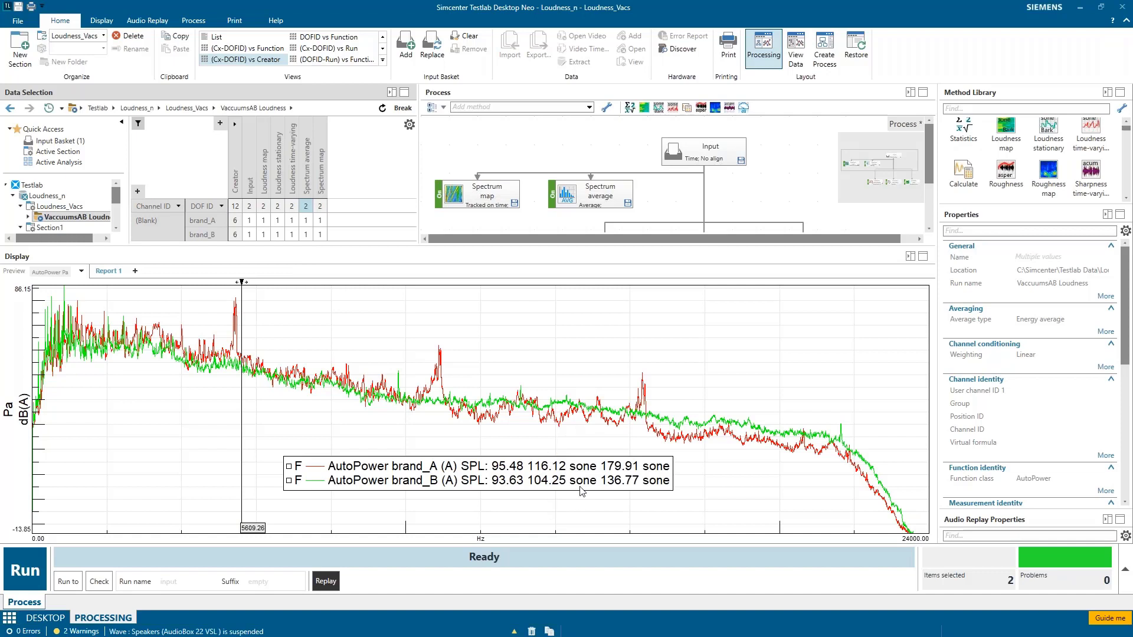
mouse_move(280, 425)
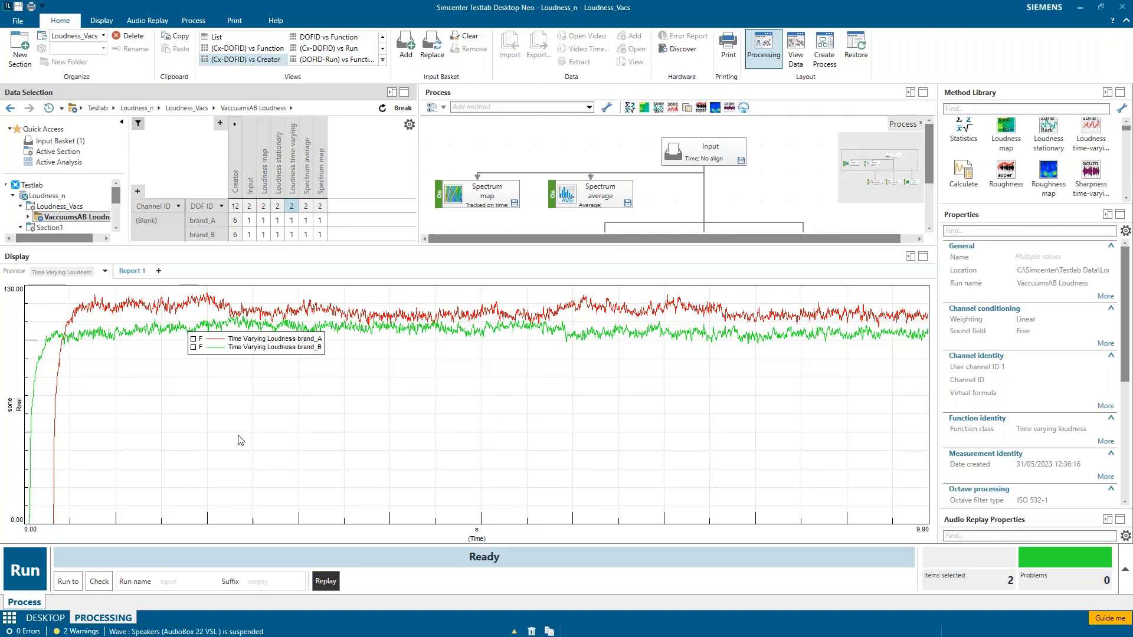
mouse_move(6, 302)
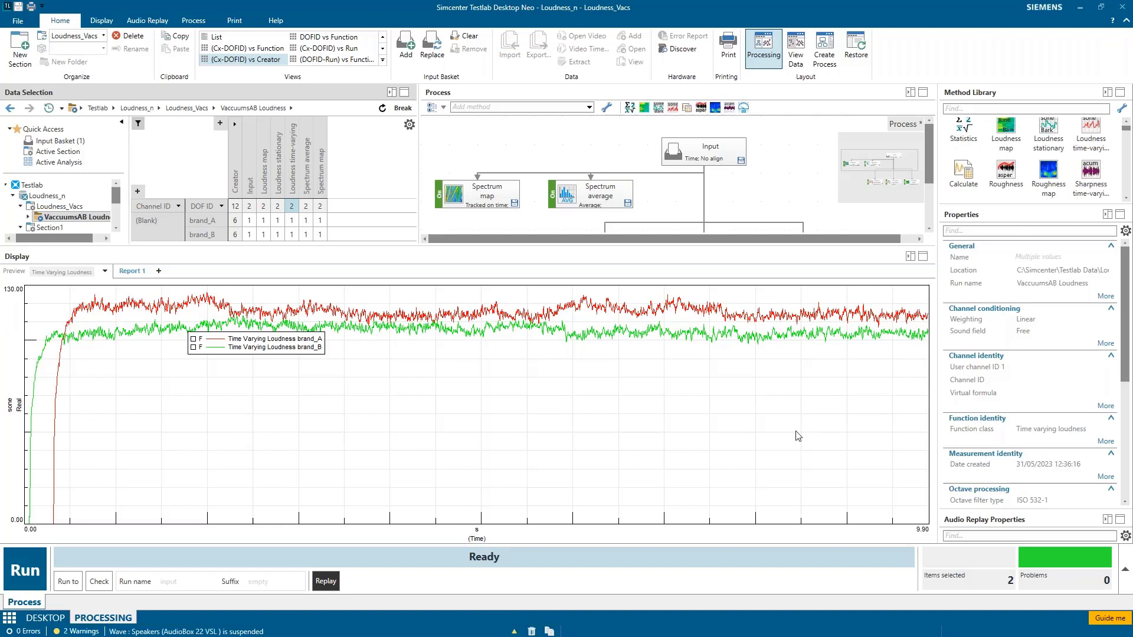
mouse_move(837, 431)
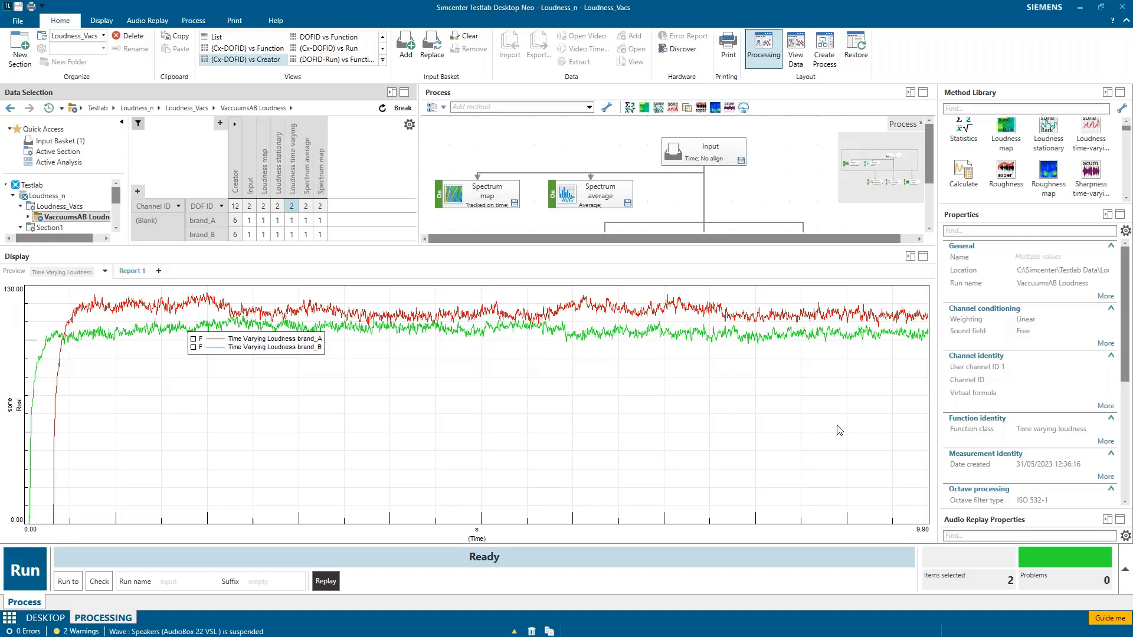
mouse_move(527, 329)
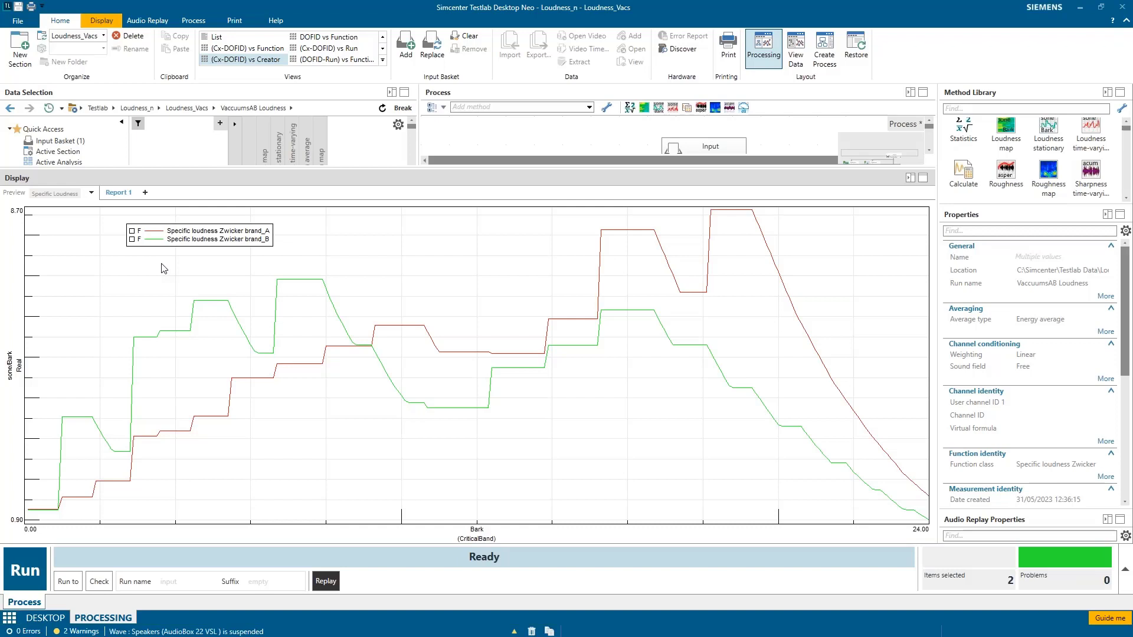
mouse_move(603, 262)
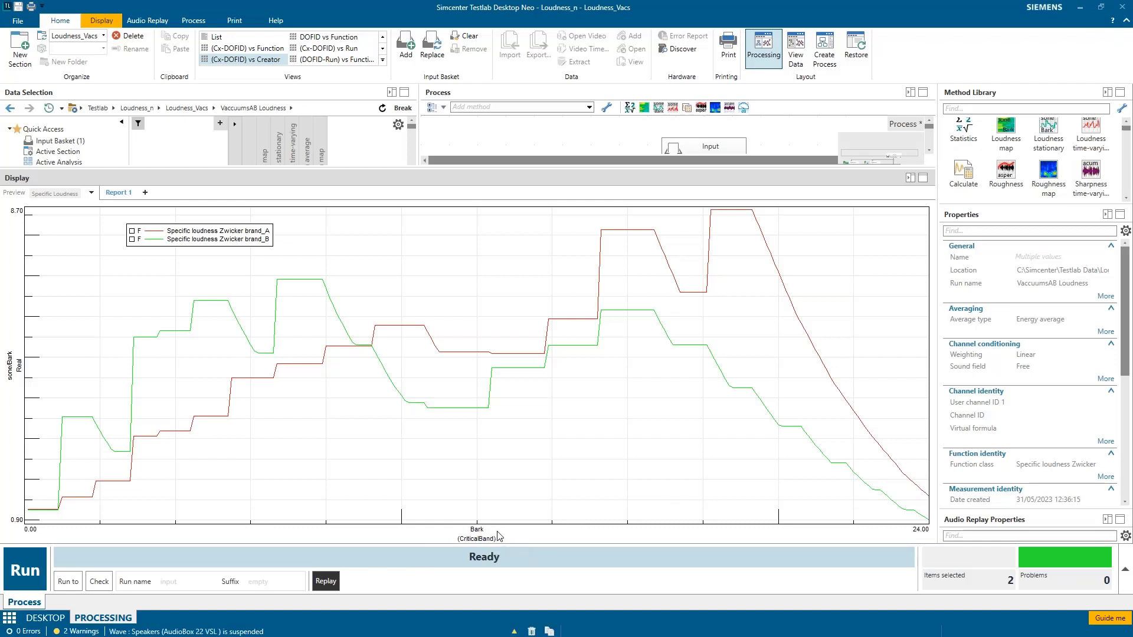
- Bring up the settings menu of the Bark critical-band x-axis on the specific loudness plot
right_click(495, 536)
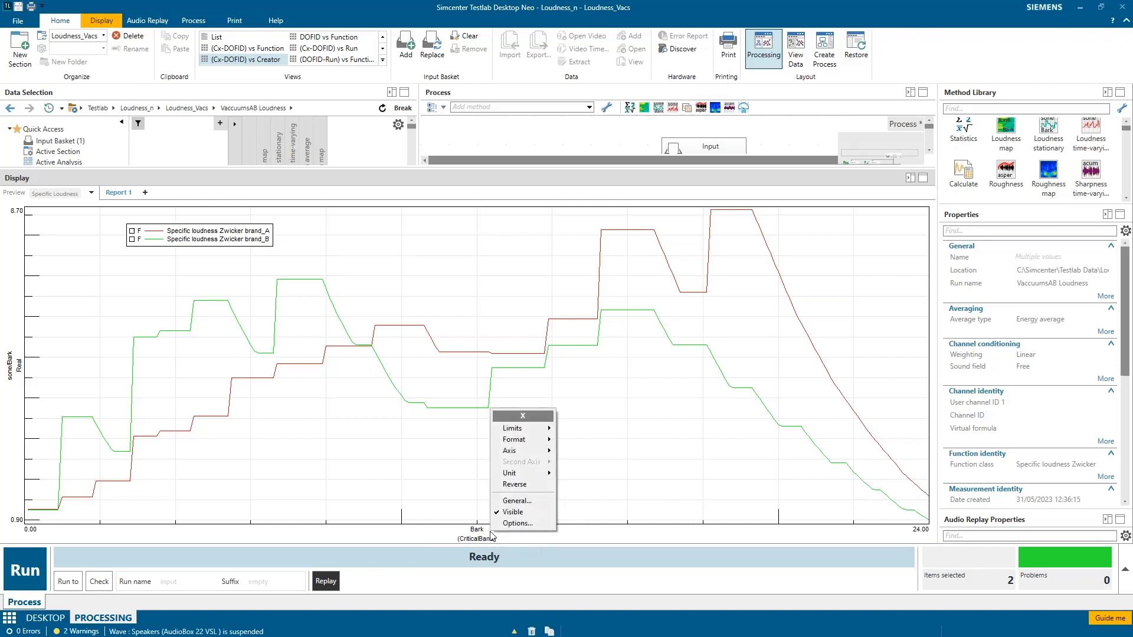
mouse_move(521, 461)
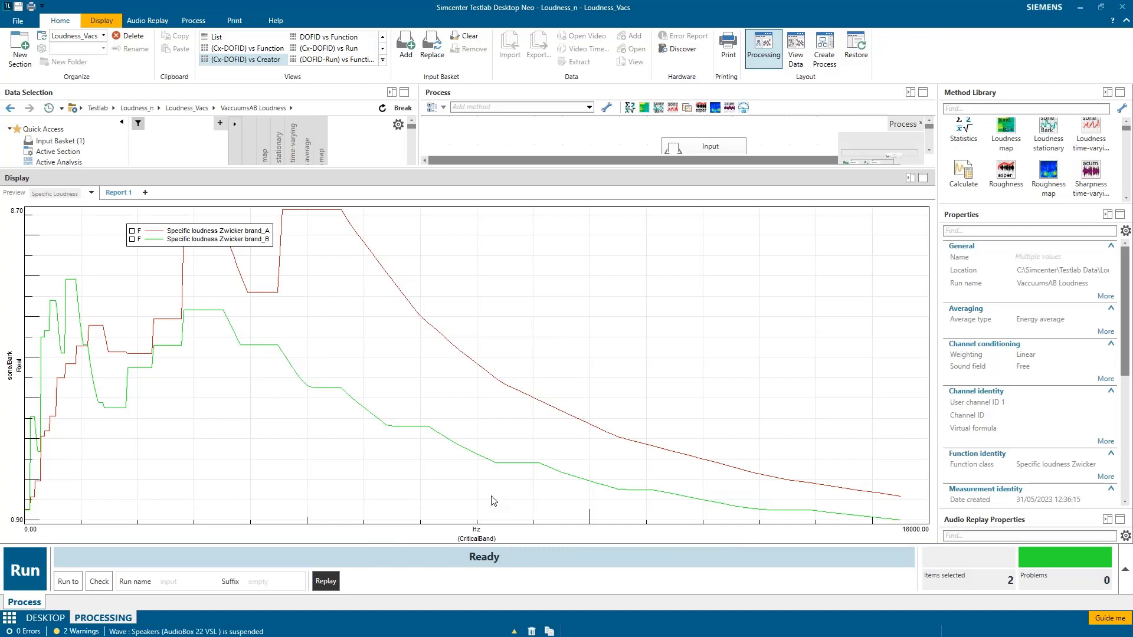
mouse_move(84, 418)
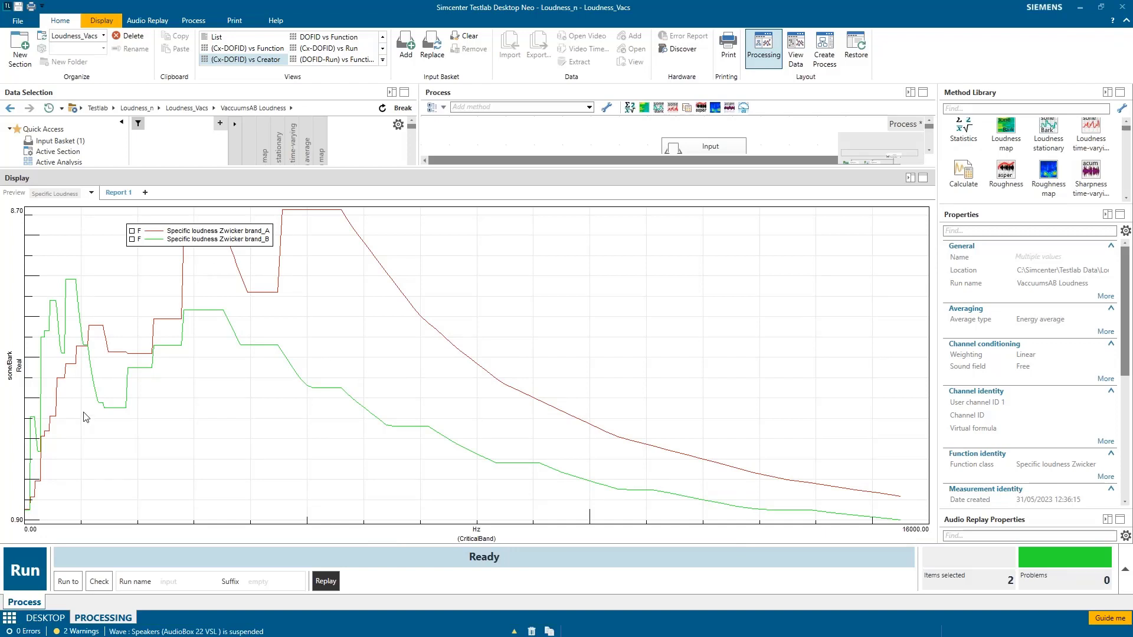
mouse_move(253, 303)
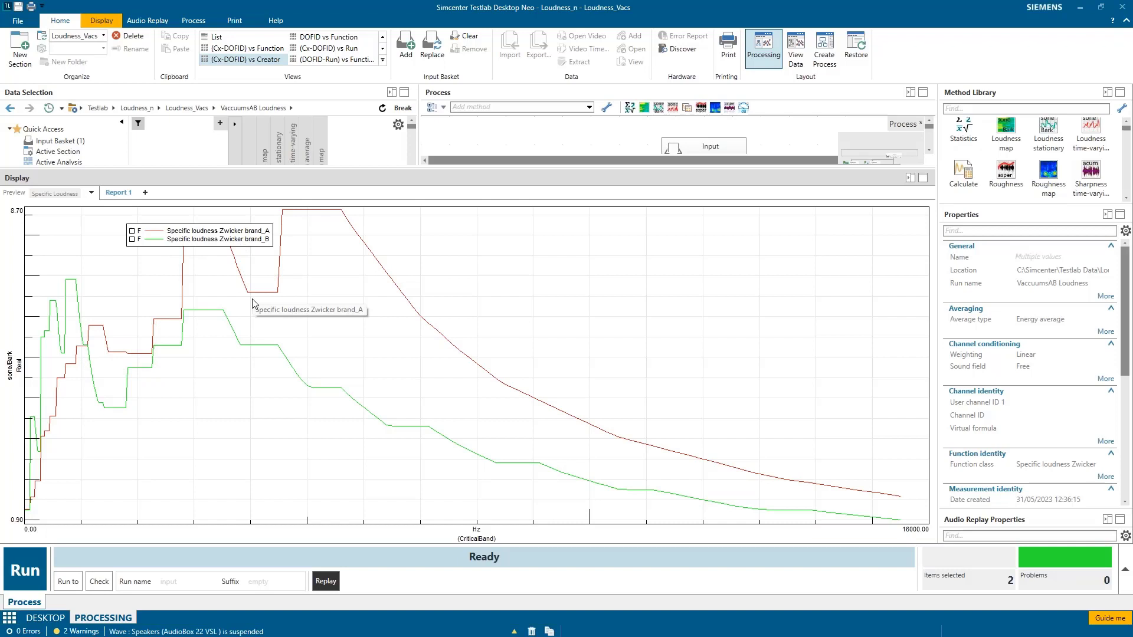
mouse_move(611, 432)
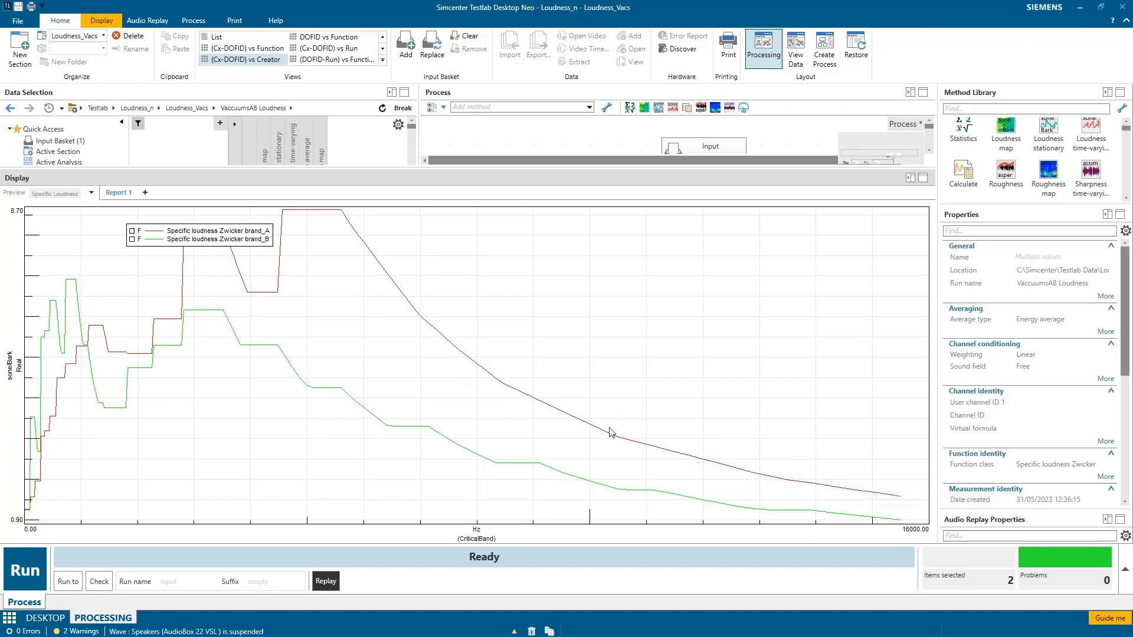
mouse_move(237, 276)
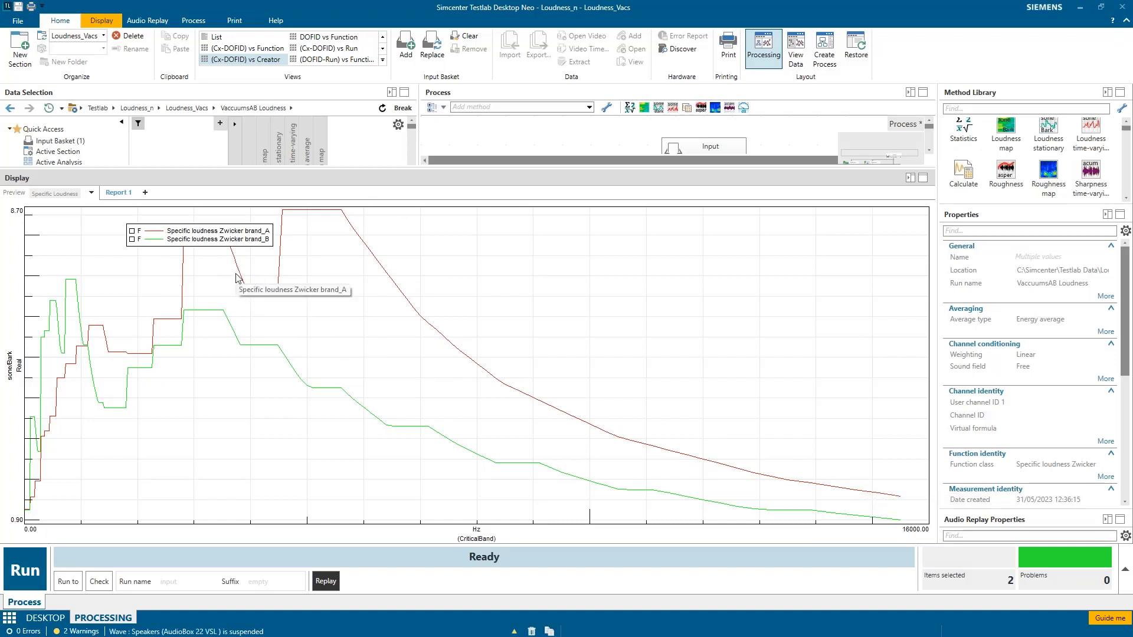
mouse_move(304, 250)
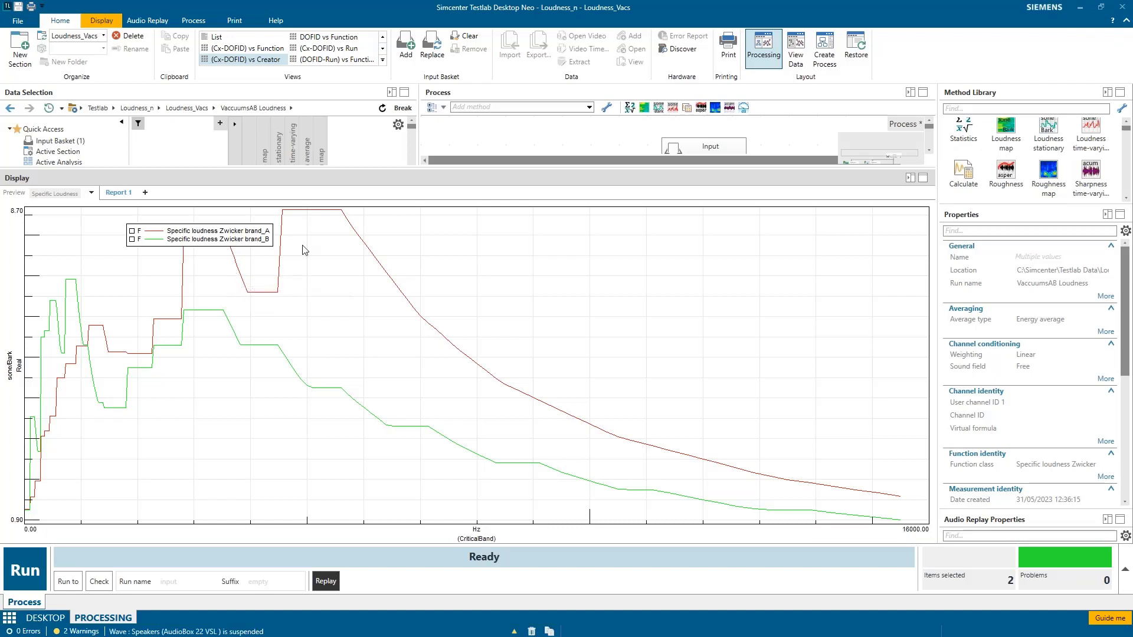
mouse_move(299, 268)
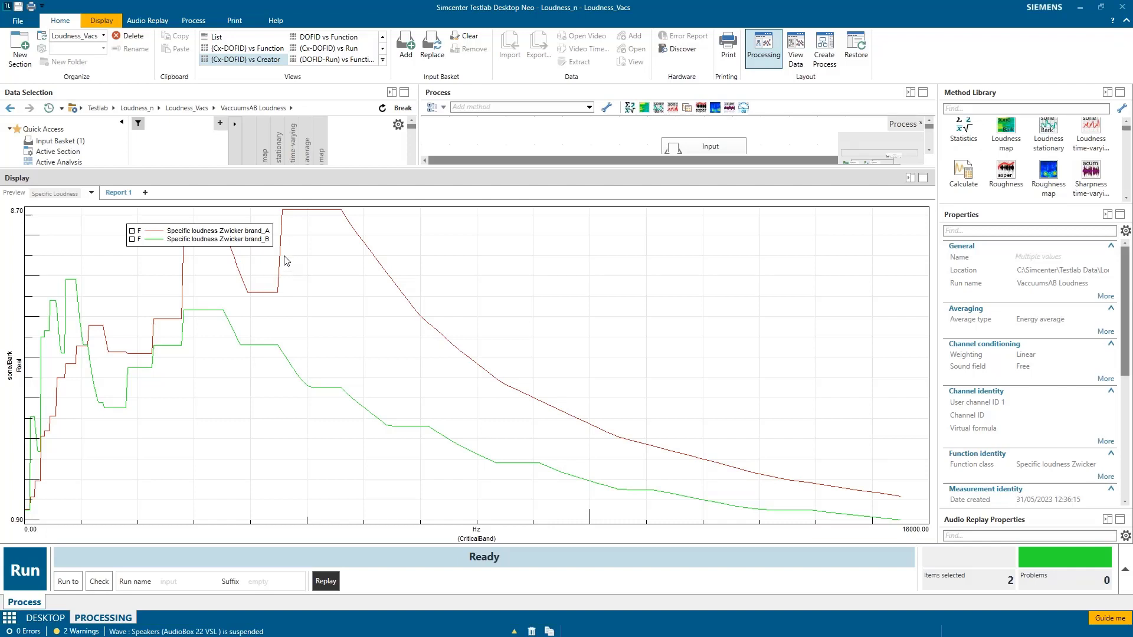
mouse_move(319, 287)
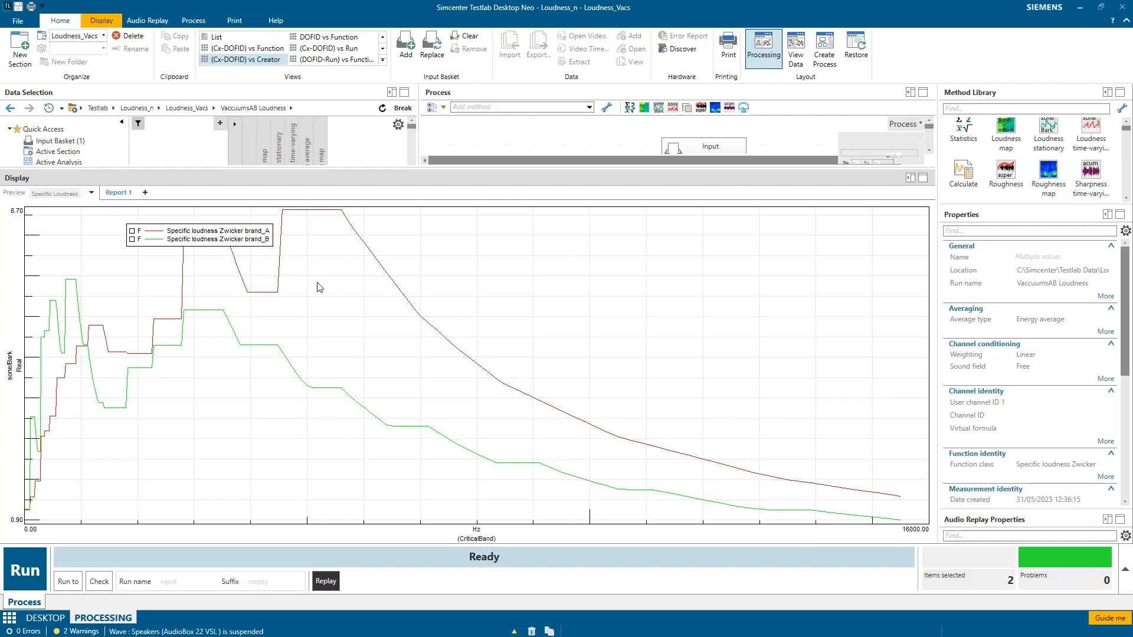
mouse_move(305, 390)
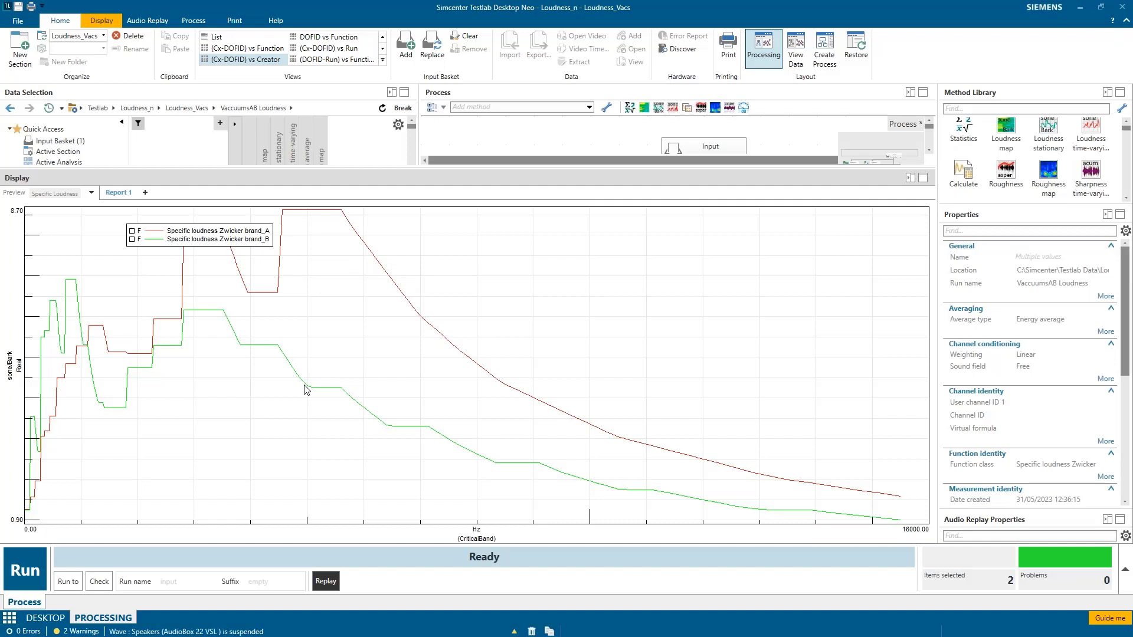
mouse_move(448, 456)
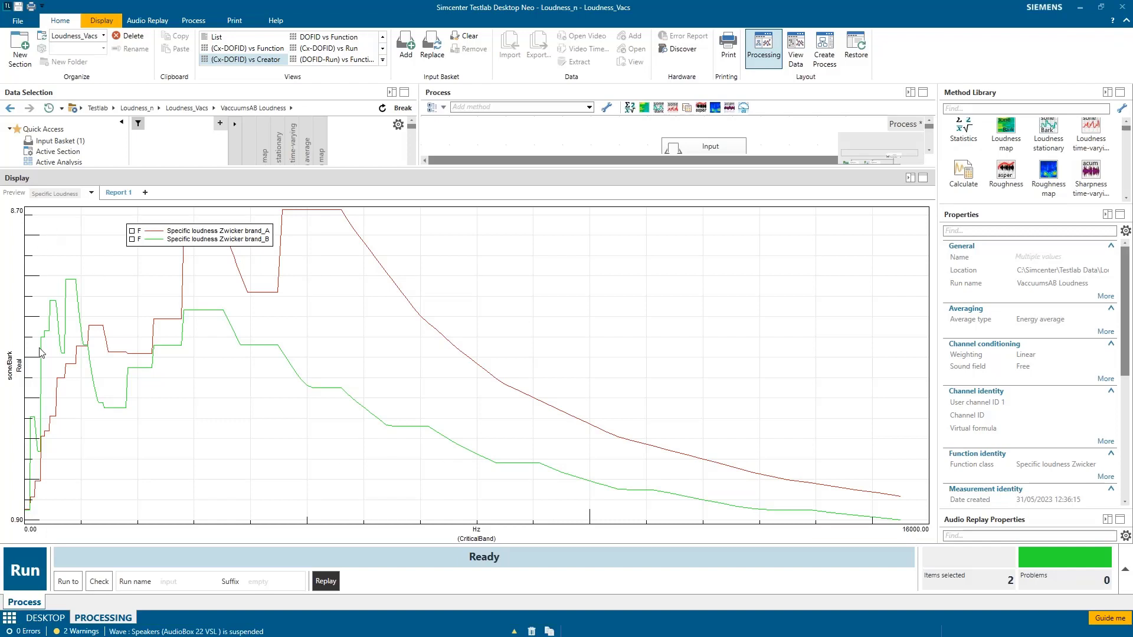
mouse_move(303, 368)
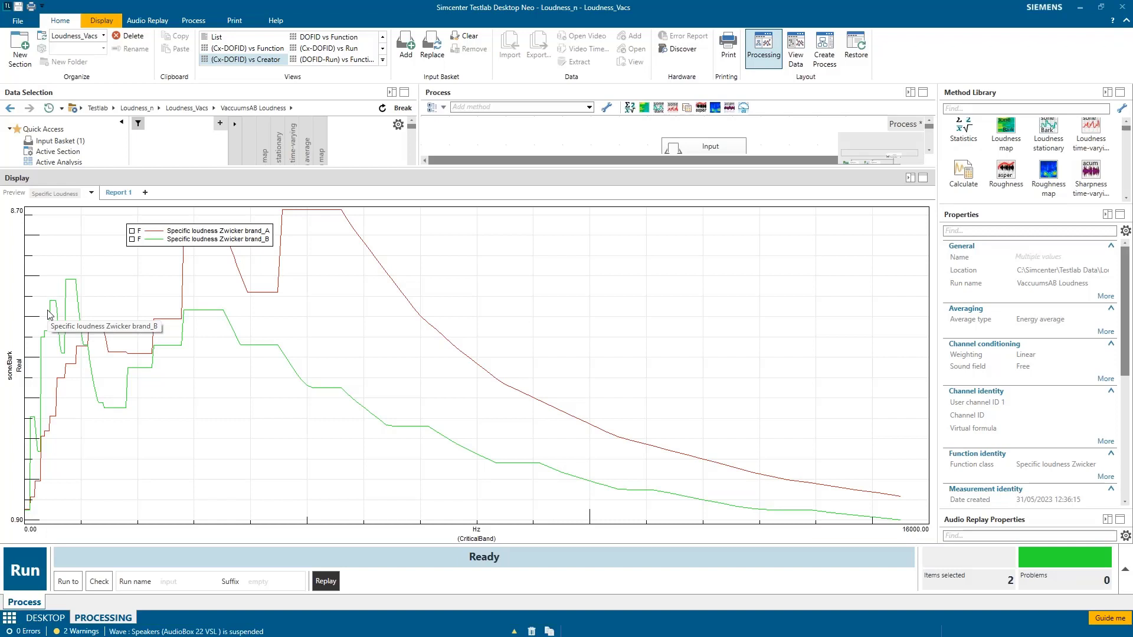
mouse_move(382, 312)
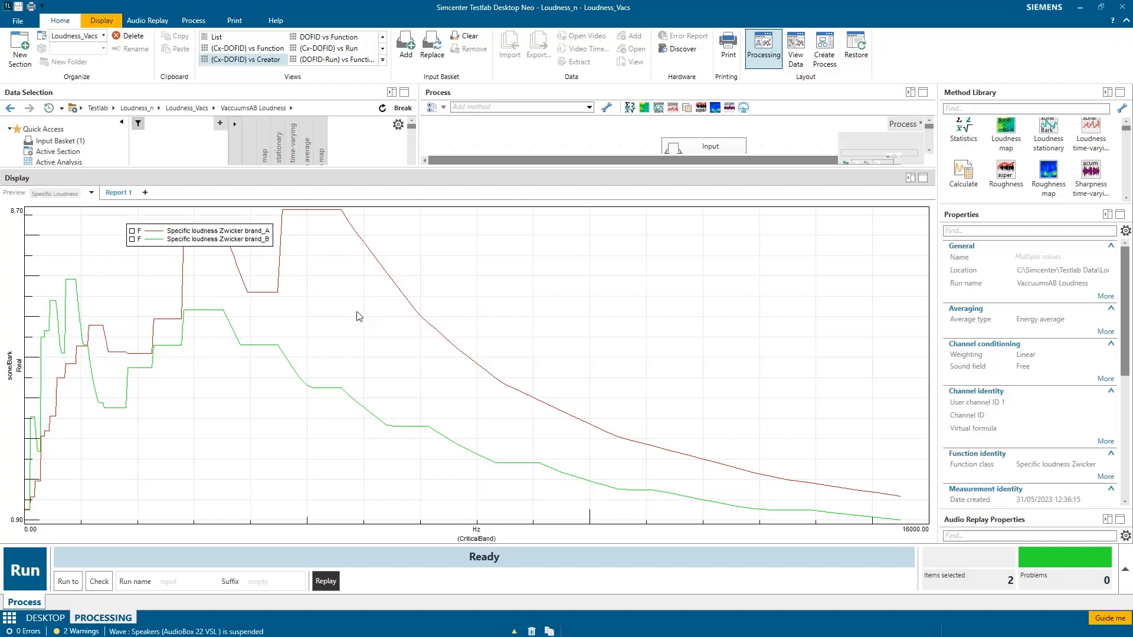
mouse_move(620, 459)
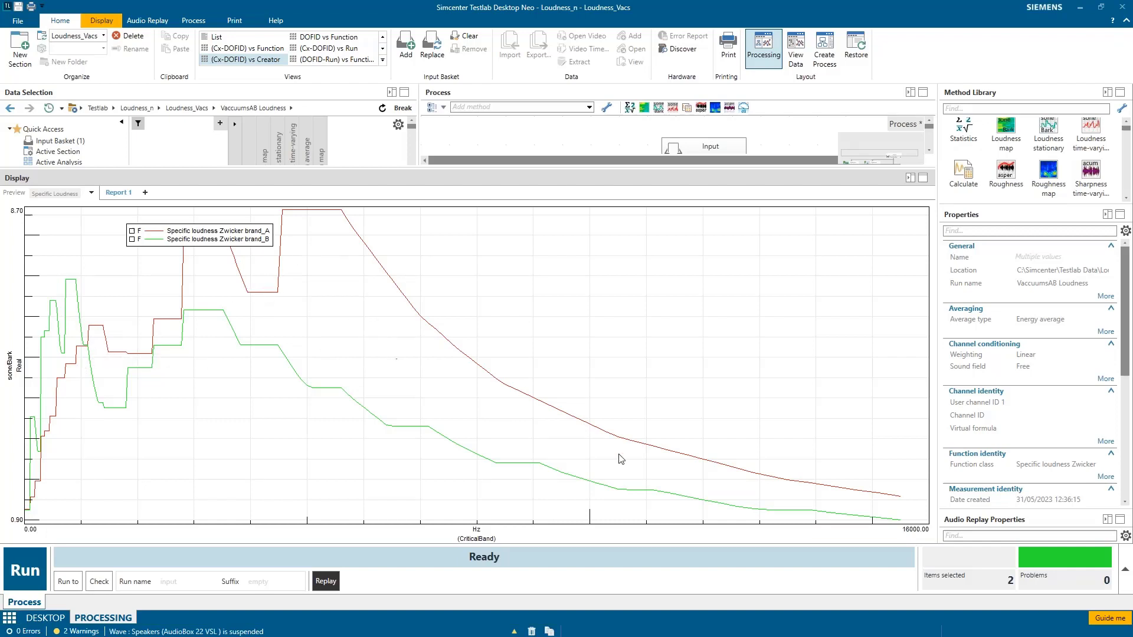
mouse_move(692, 467)
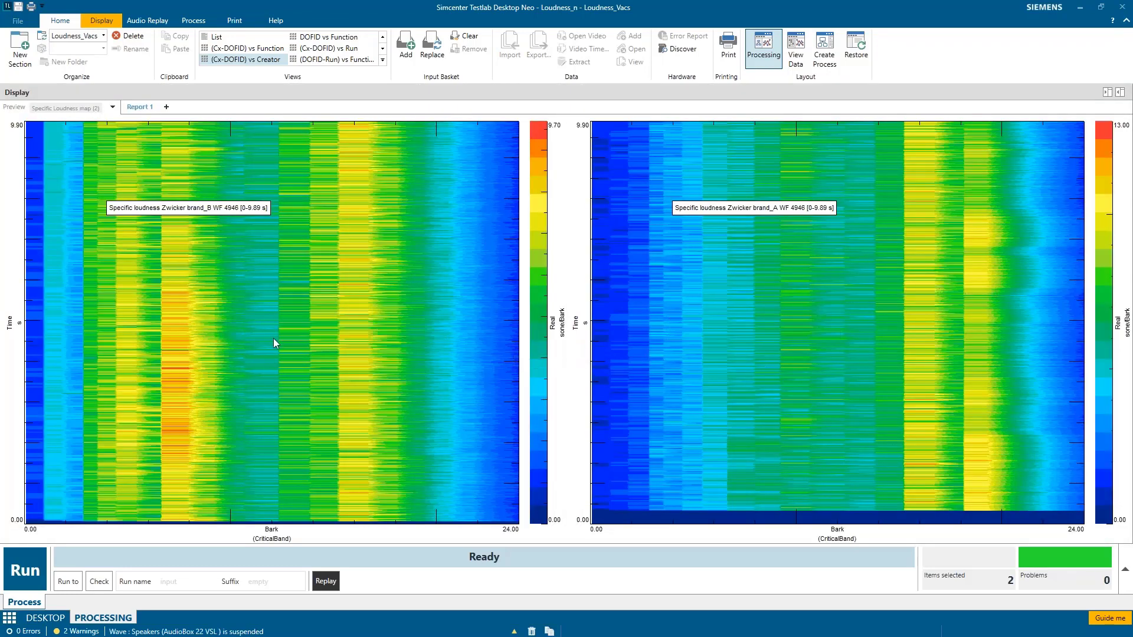
mouse_move(557, 130)
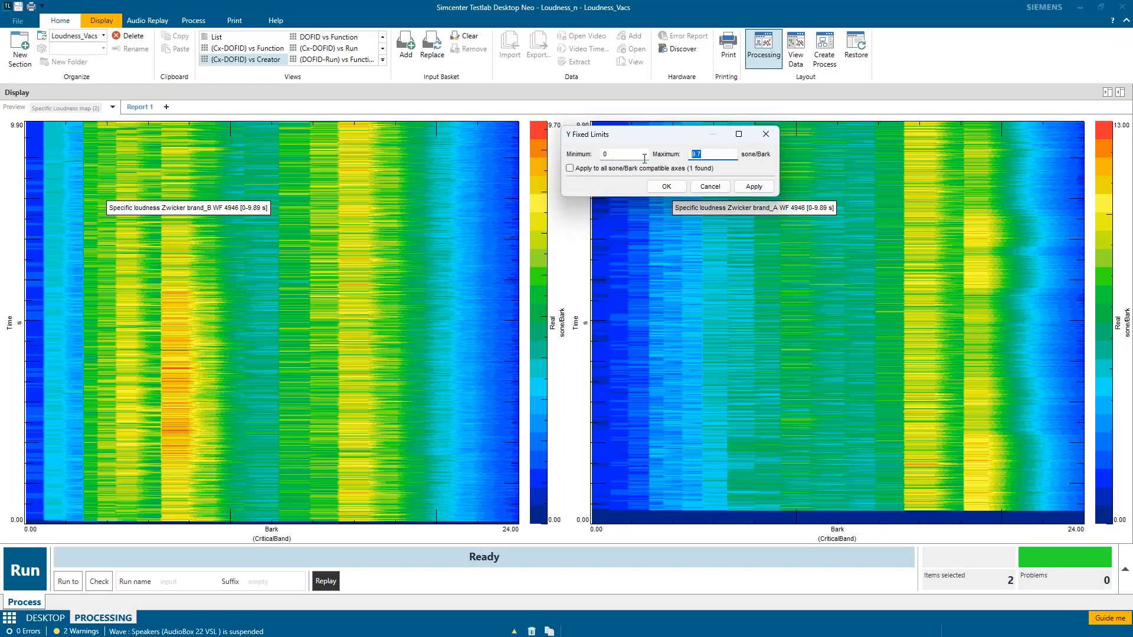
- Set brand_B's specific loudness map colour-scale maximum to 13 sone/Bark, matching brand_A
type("13")
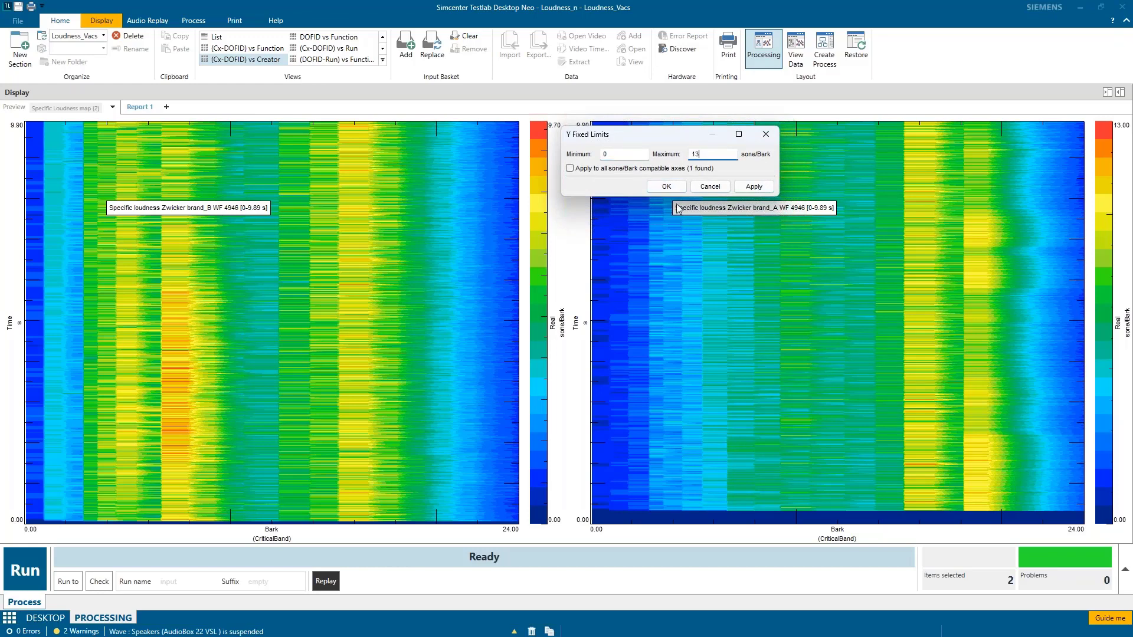
left_click(665, 186)
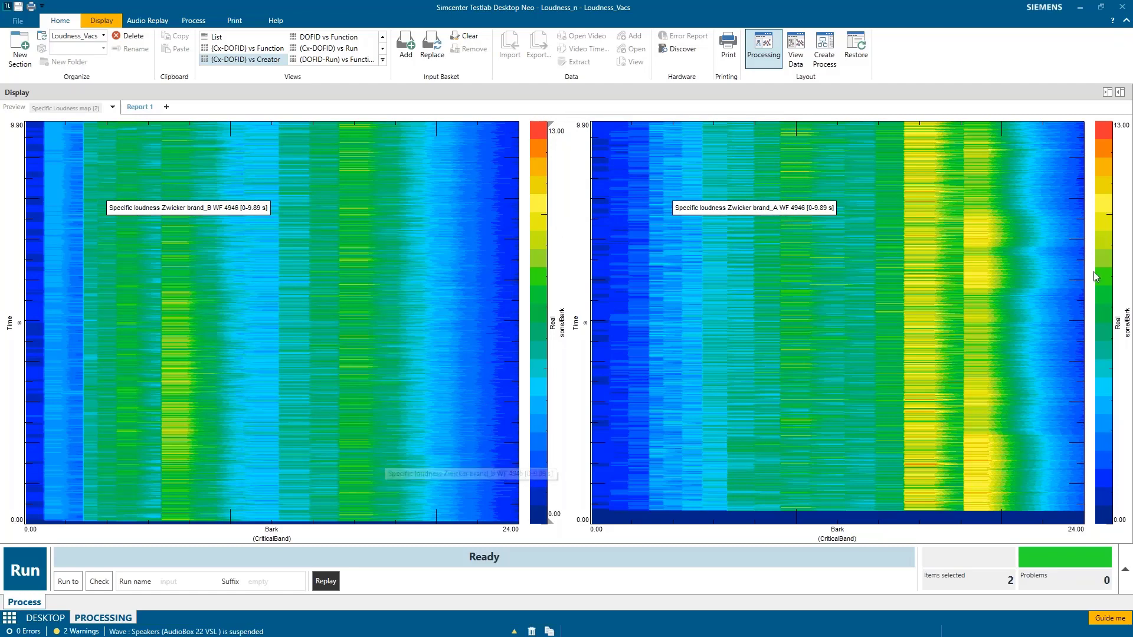
mouse_move(928, 376)
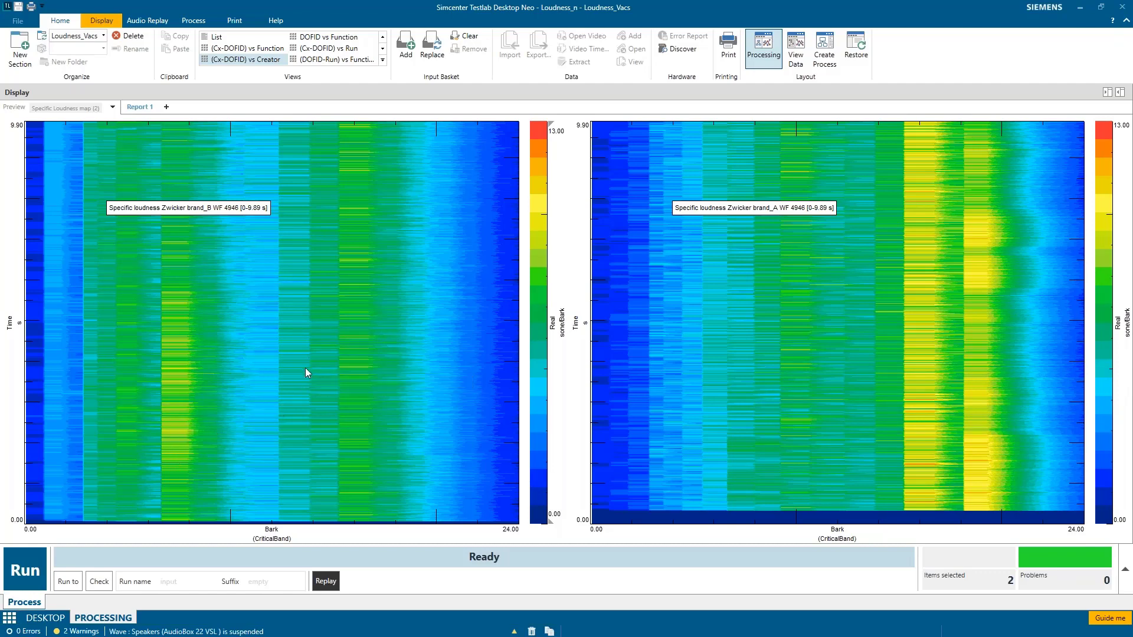
mouse_move(76, 524)
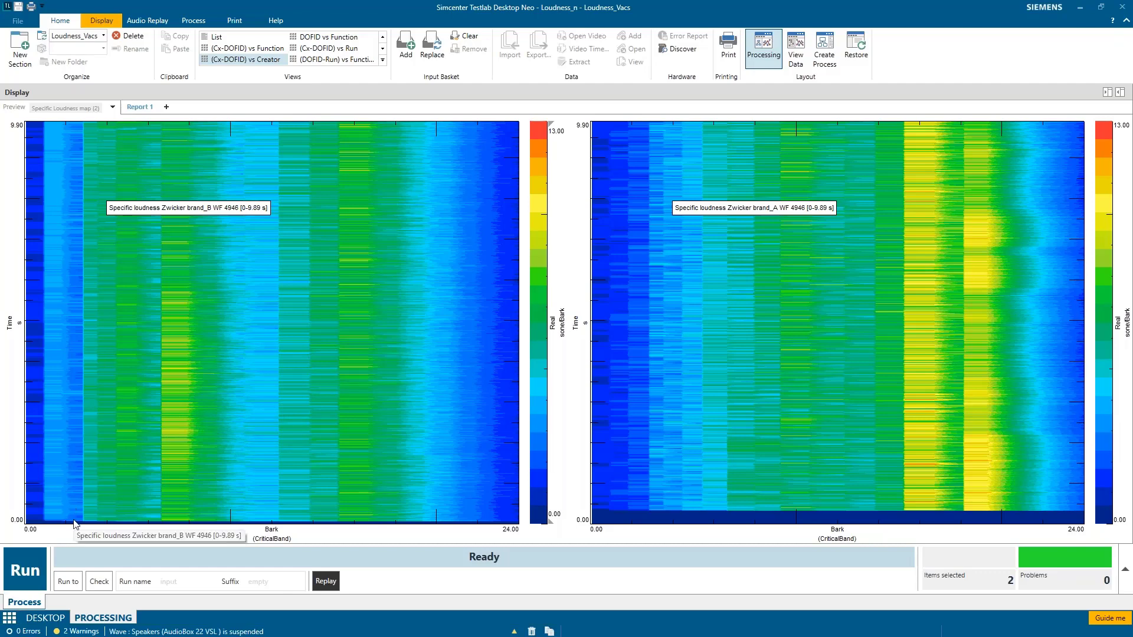
mouse_move(101, 555)
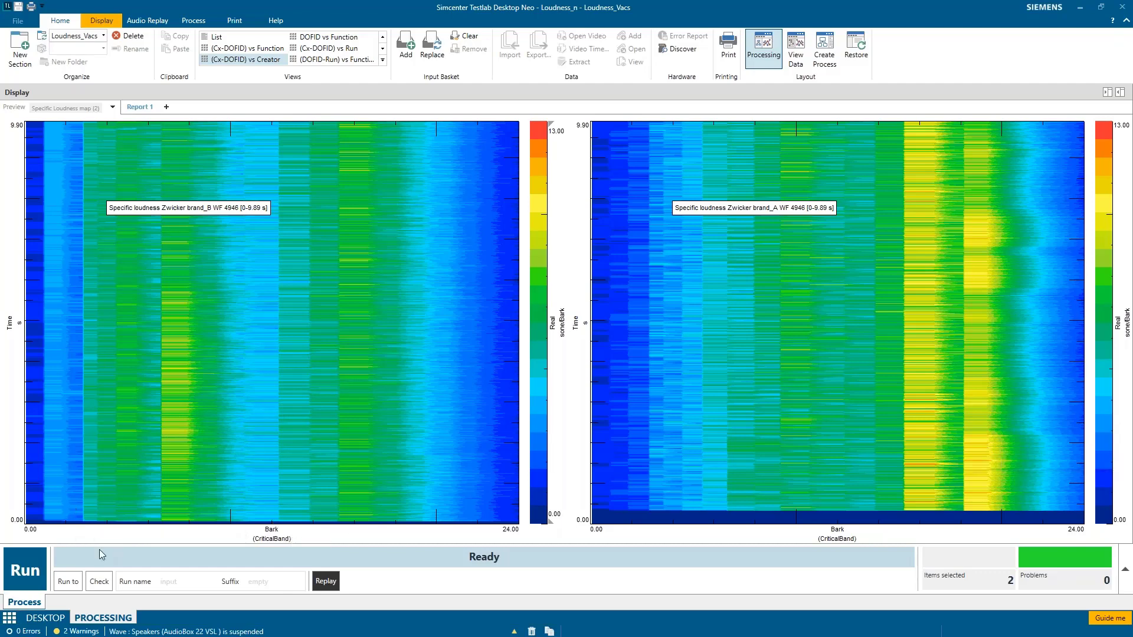
mouse_move(423, 281)
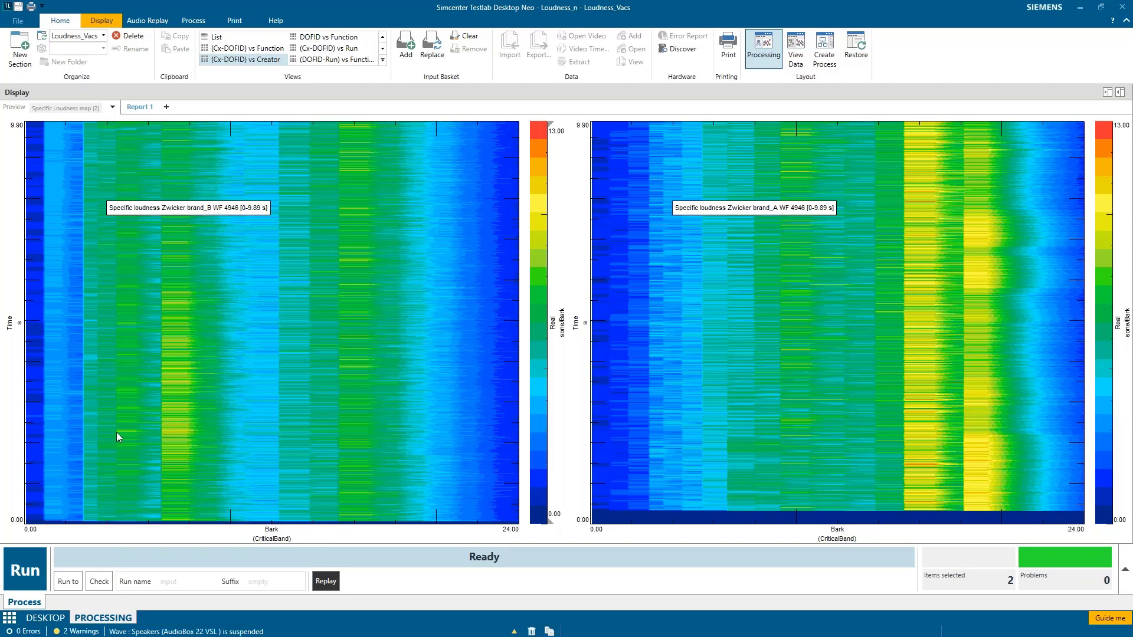
mouse_move(154, 450)
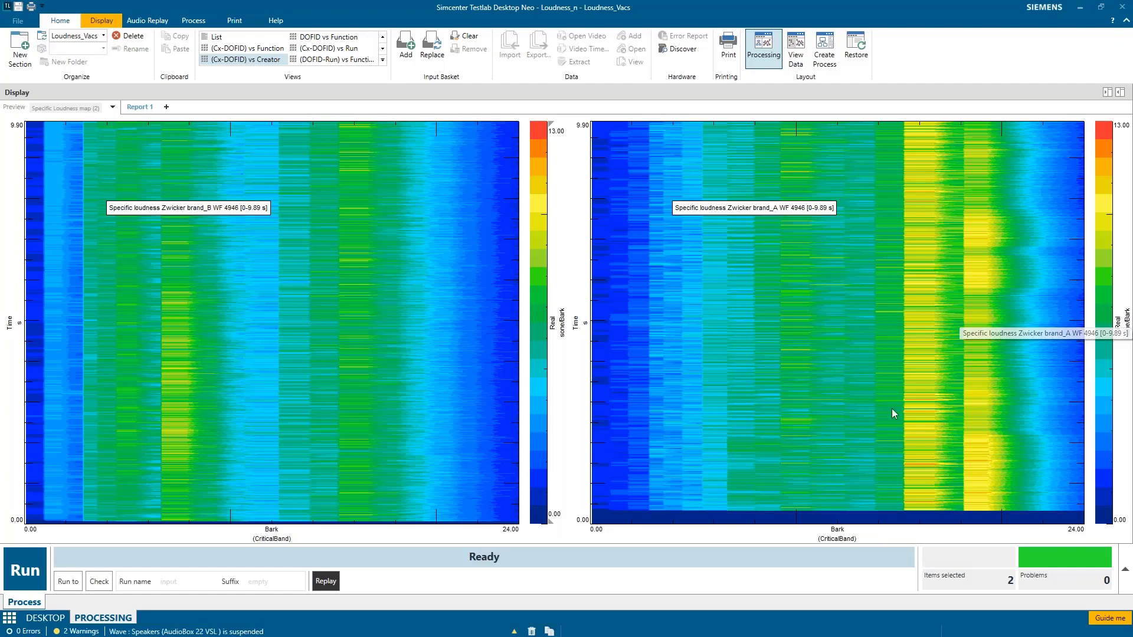
mouse_move(784, 190)
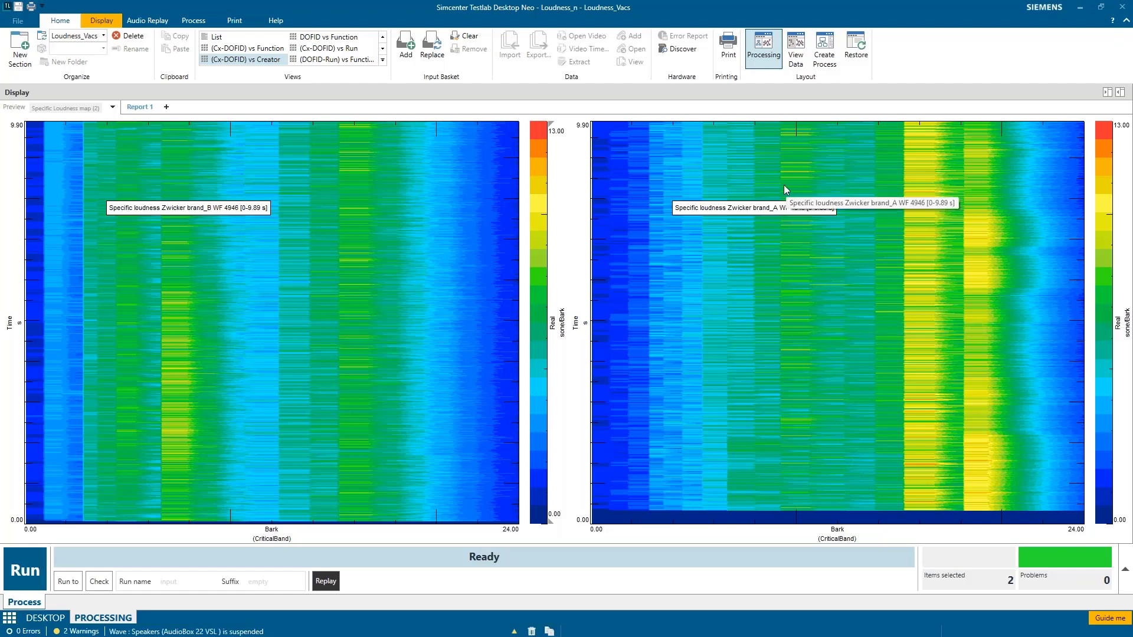